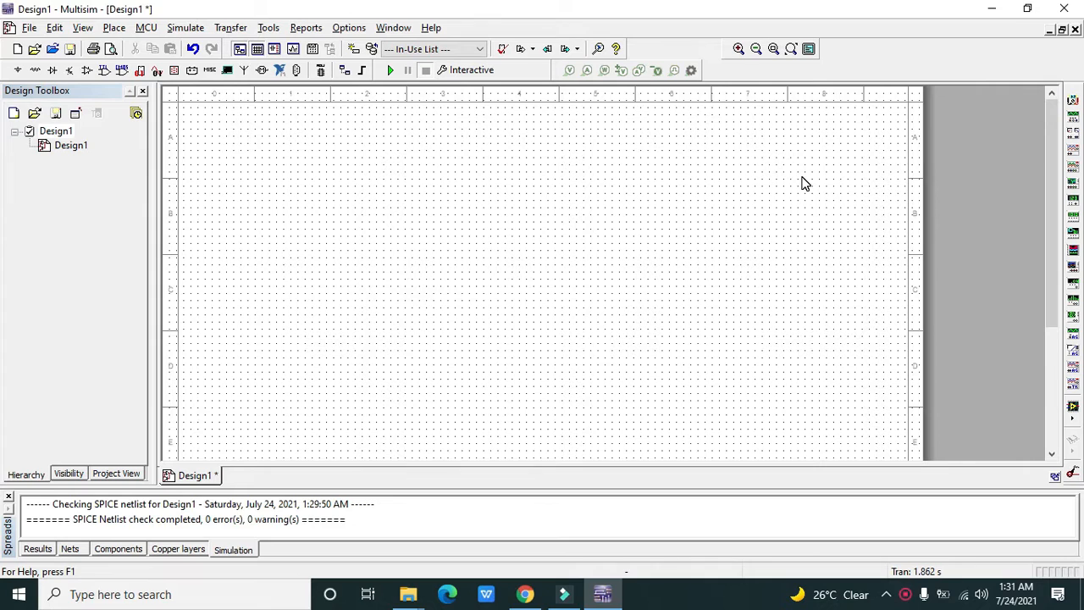
pyautogui.moveTo(715, 248)
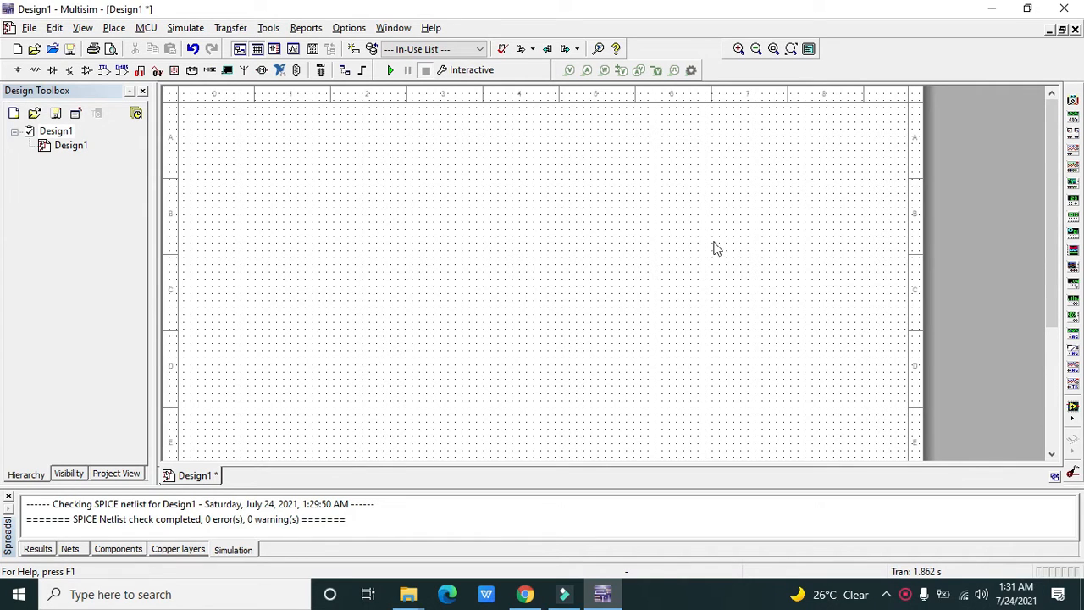
pyautogui.moveTo(635, 264)
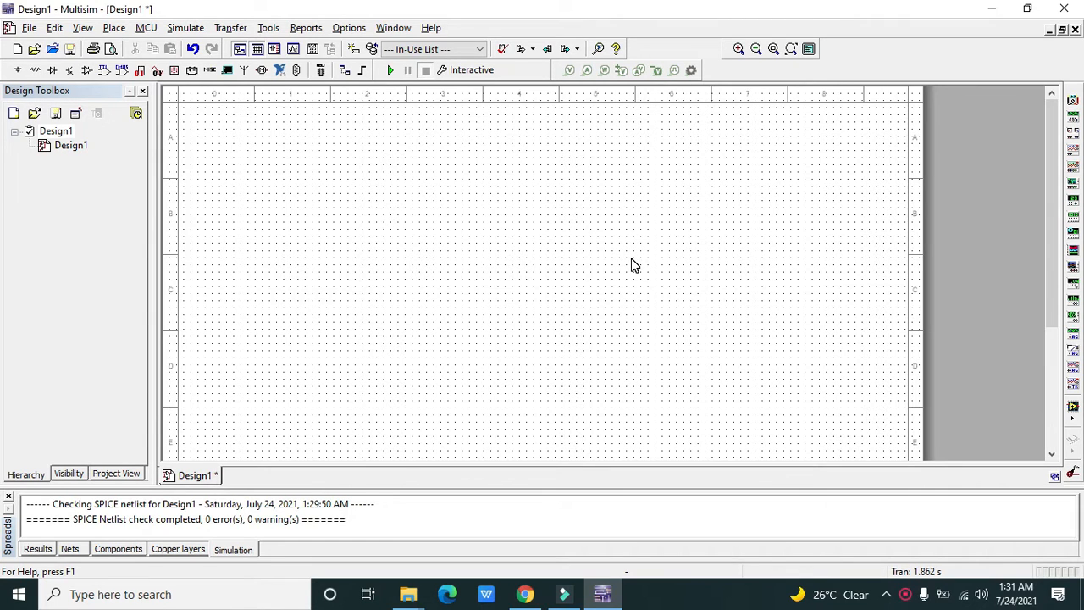
pyautogui.moveTo(628, 267)
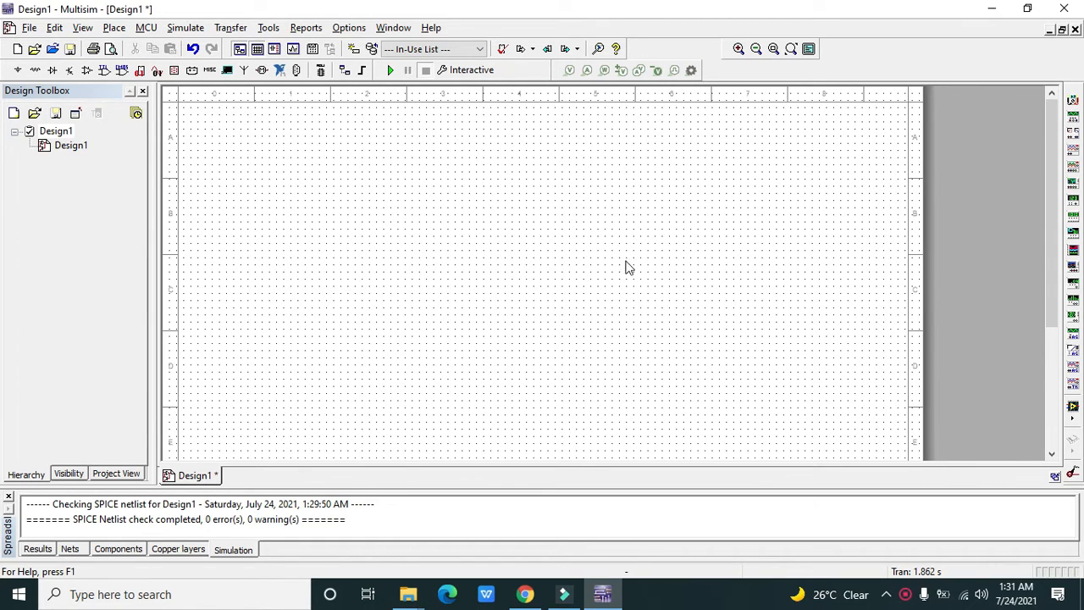
pyautogui.moveTo(301, 289)
pyautogui.write('lamp')
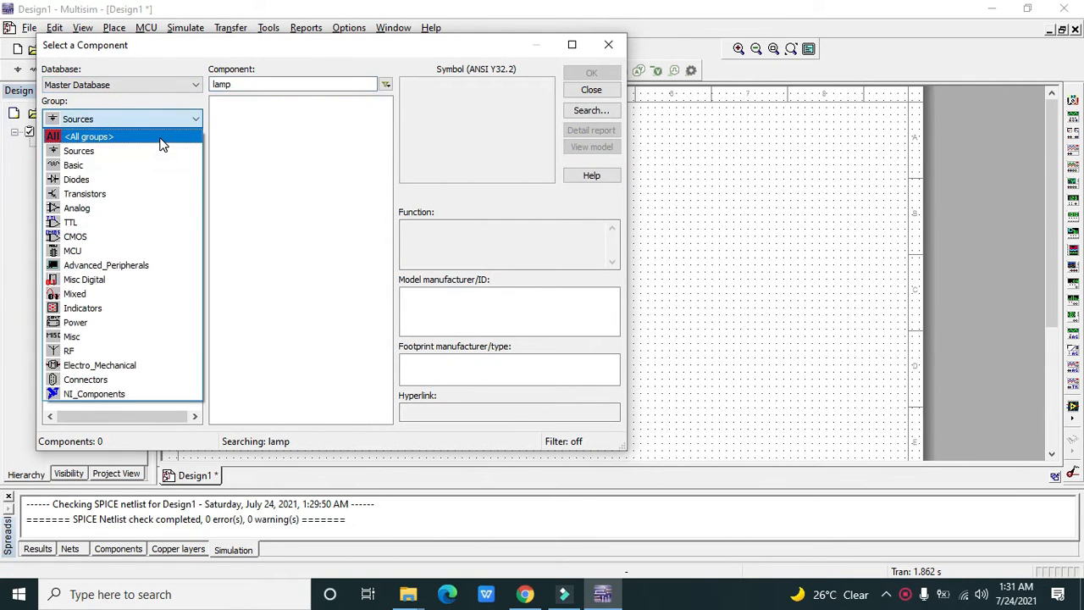
# Step: Place a 12V virtual lamp X1 from all component groups and search 'sw' for a switch
pyautogui.click(88, 135)
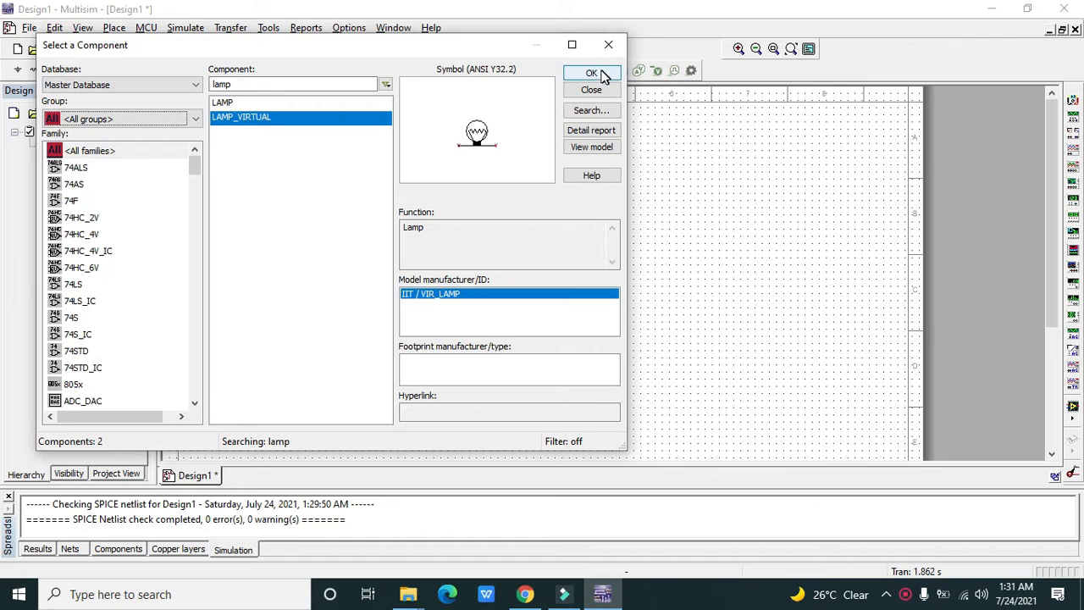
pyautogui.click(592, 73)
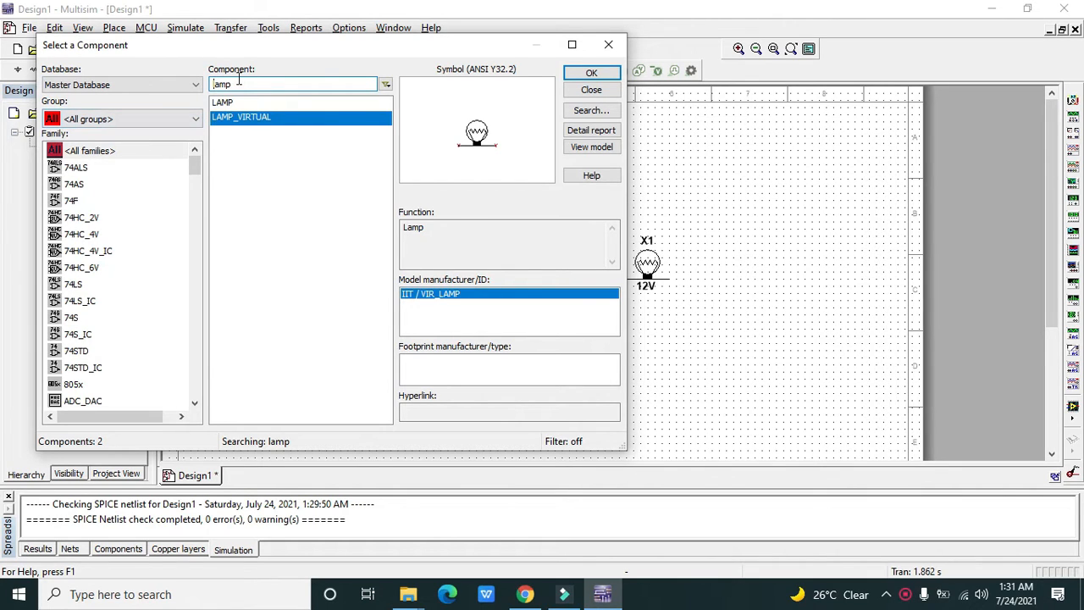
pyautogui.write('sw')
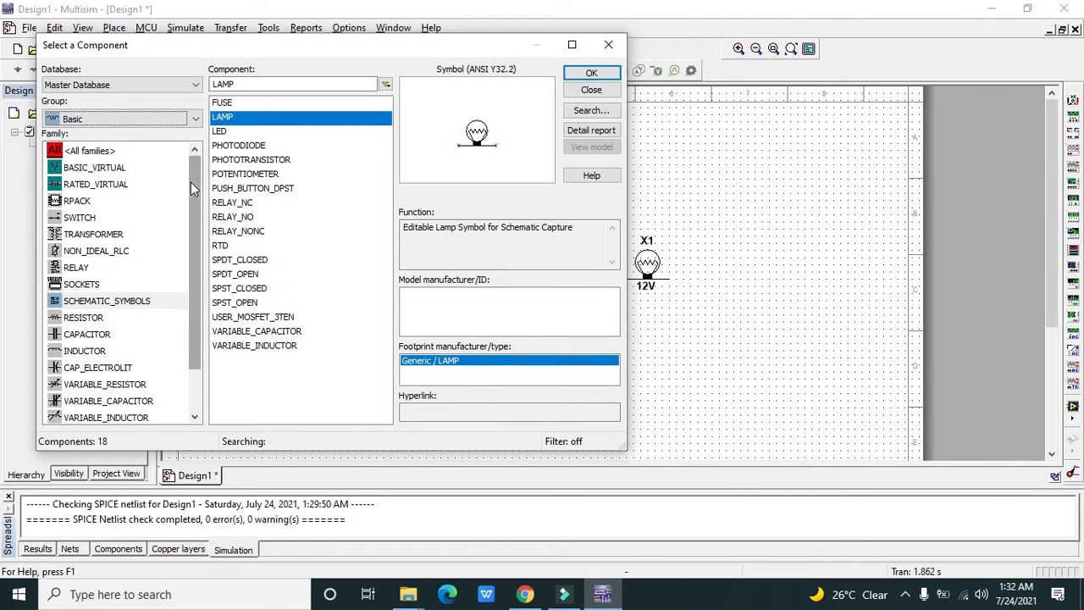
# Step: Place a switch from the Basic group's SWITCH family onto the schematic
pyautogui.click(78, 217)
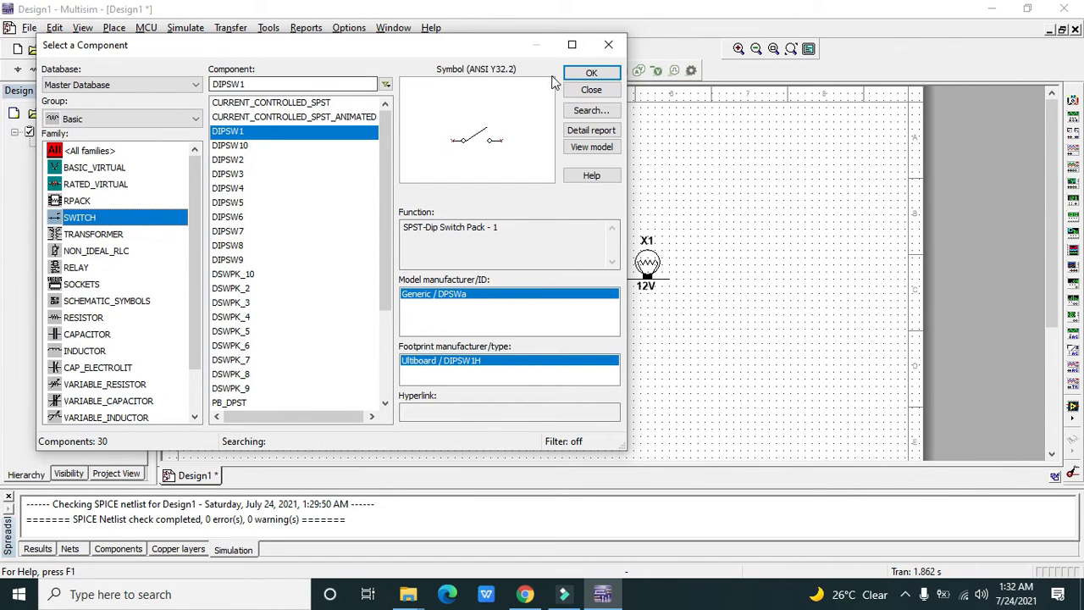
pyautogui.click(592, 73)
pyautogui.write('lamp')
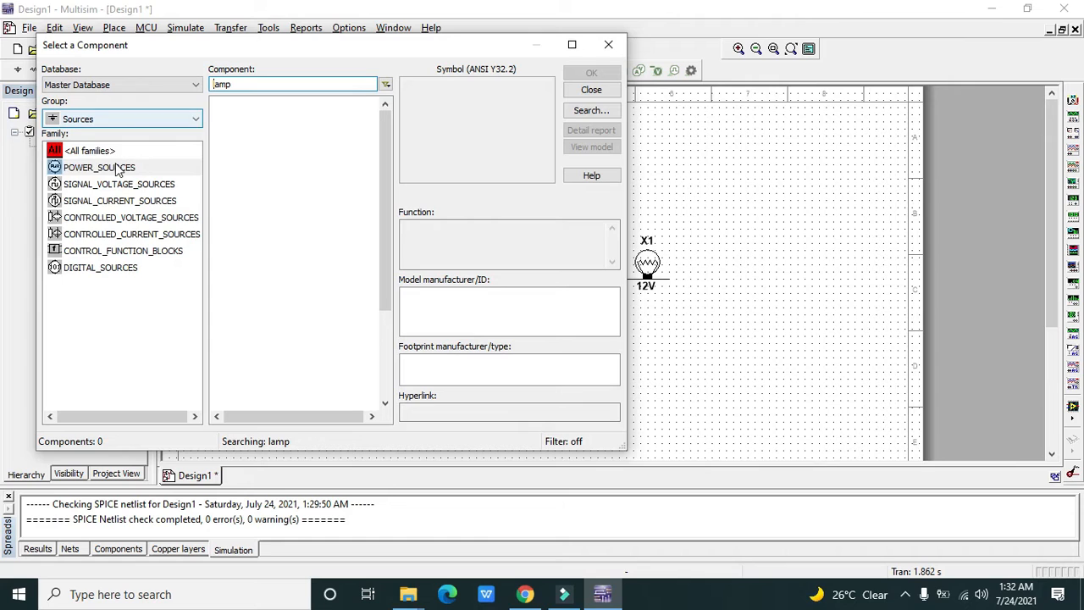
# Step: Place a 12V DC power source V1 and a ground for the series loop
pyautogui.click(98, 168)
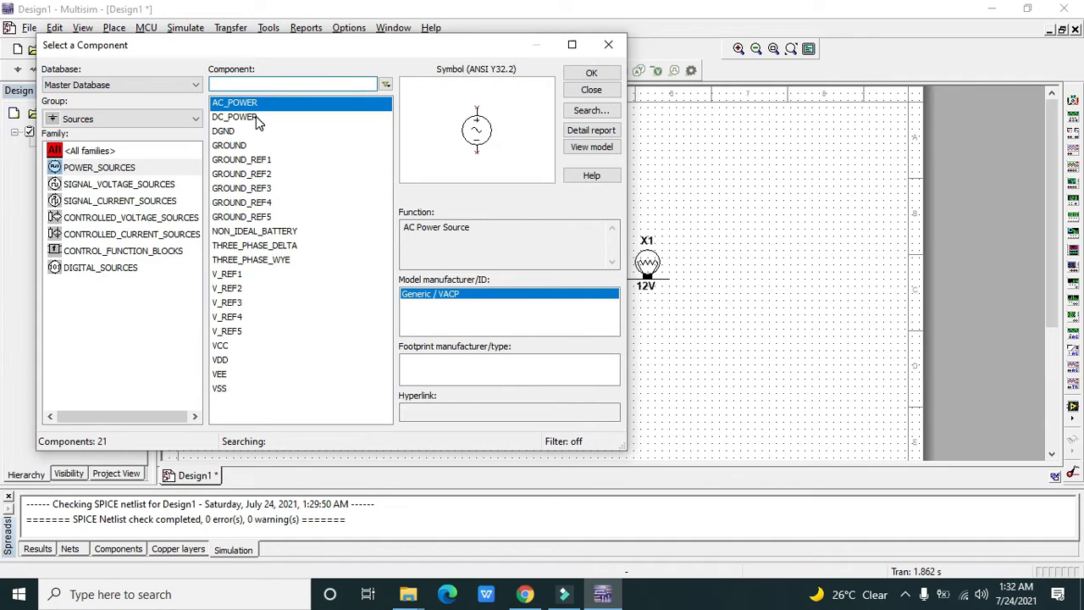
pyautogui.click(591, 90)
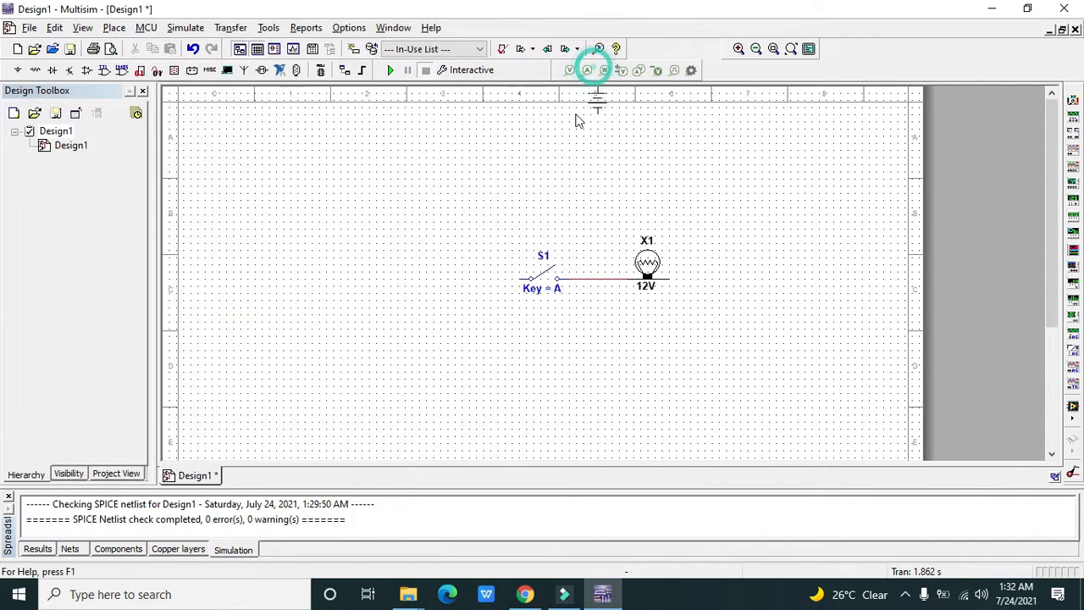
pyautogui.click(596, 70)
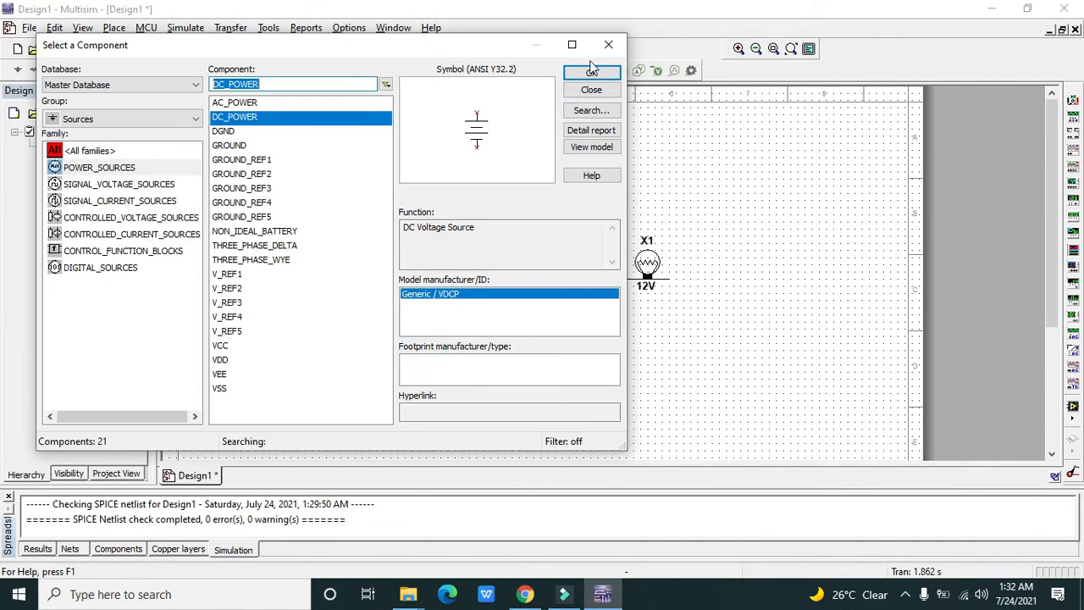
pyautogui.click(591, 71)
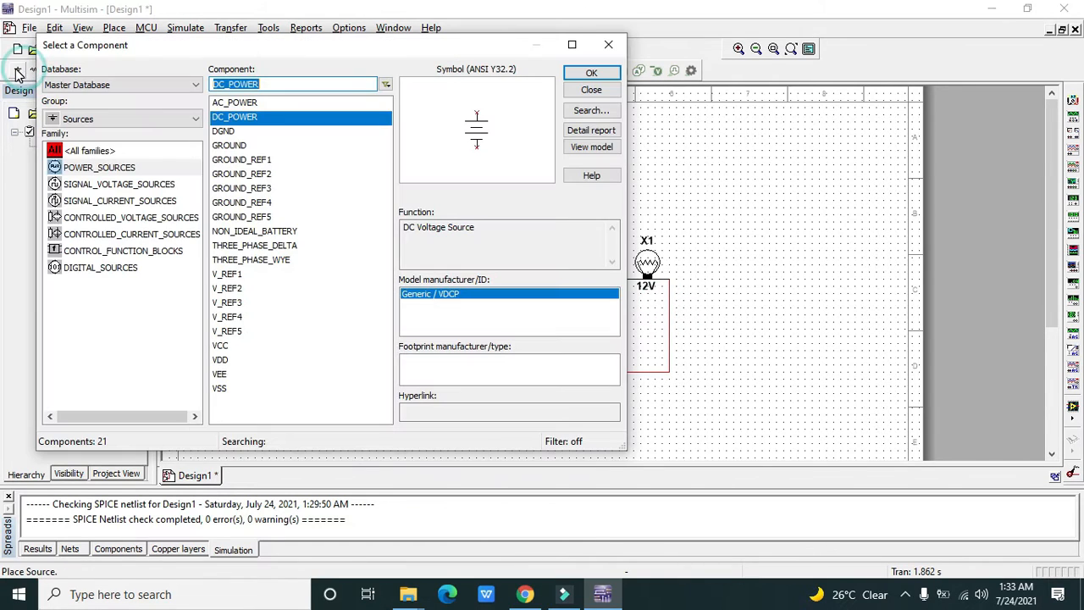
pyautogui.click(229, 146)
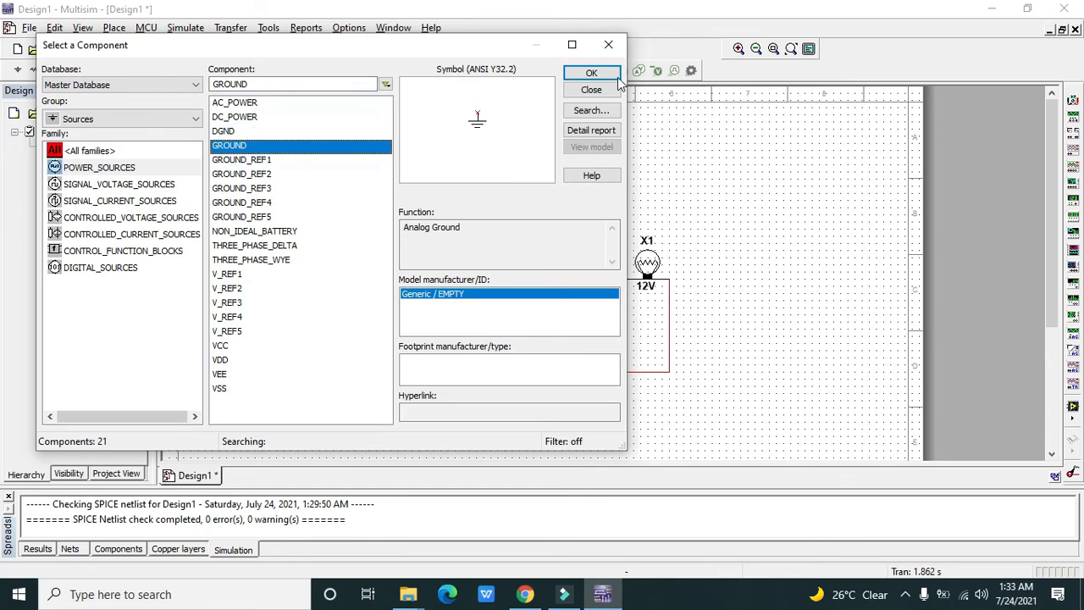
pyautogui.click(591, 73)
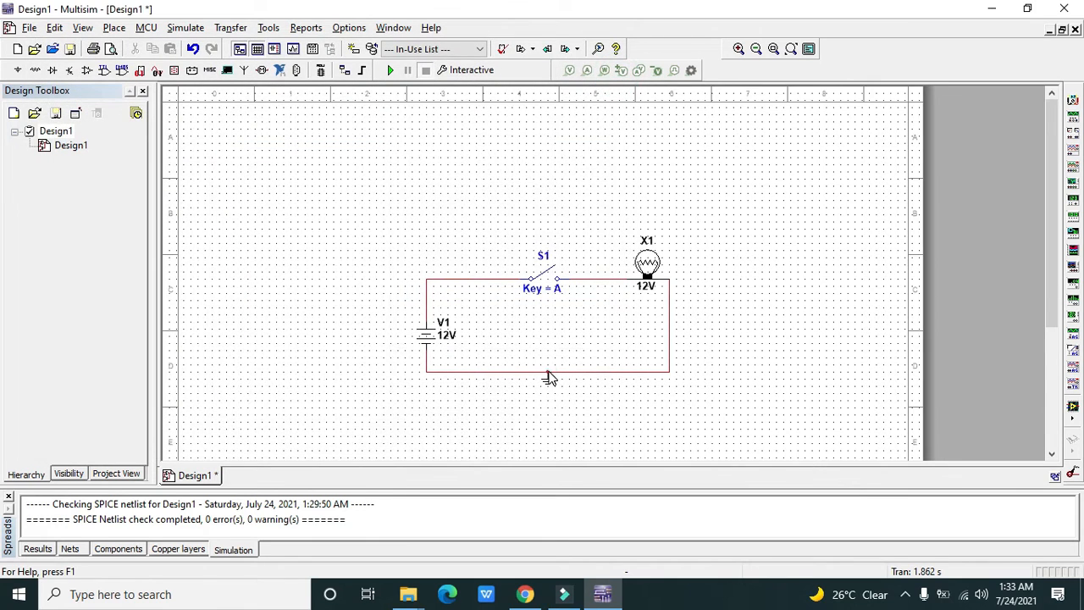
pyautogui.moveTo(590, 222)
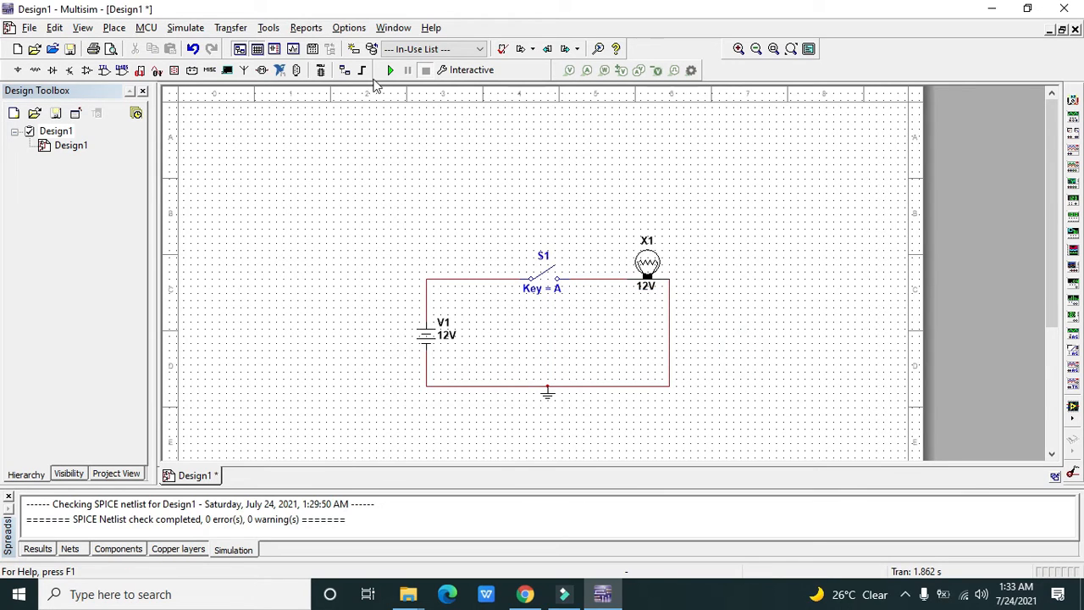
# Step: Run the simulation and toggle switch S1 to light lamp X1, then open it again
pyautogui.click(390, 69)
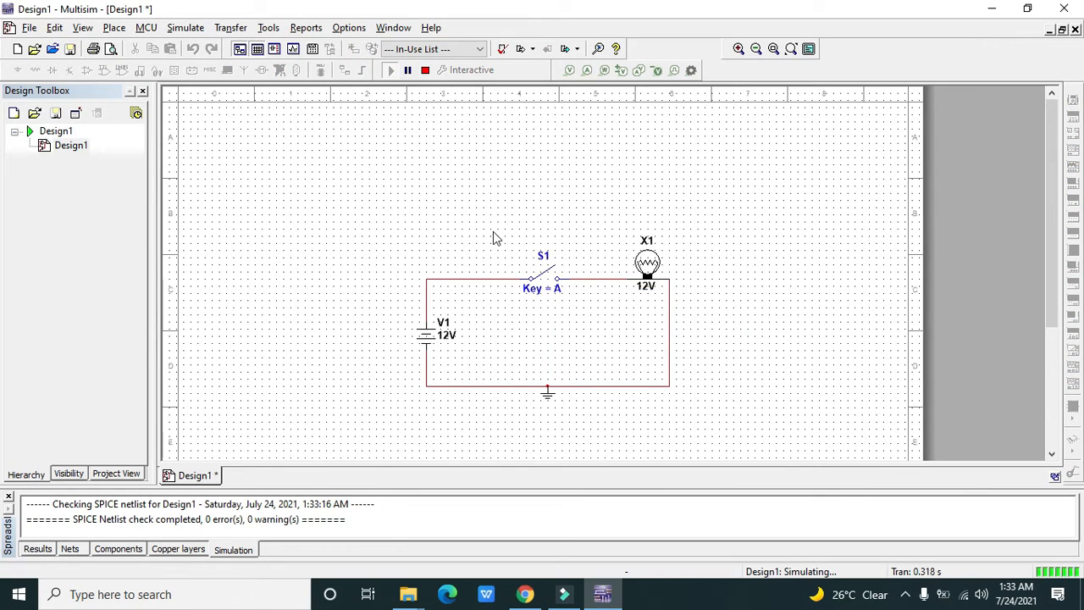
pyautogui.click(545, 278)
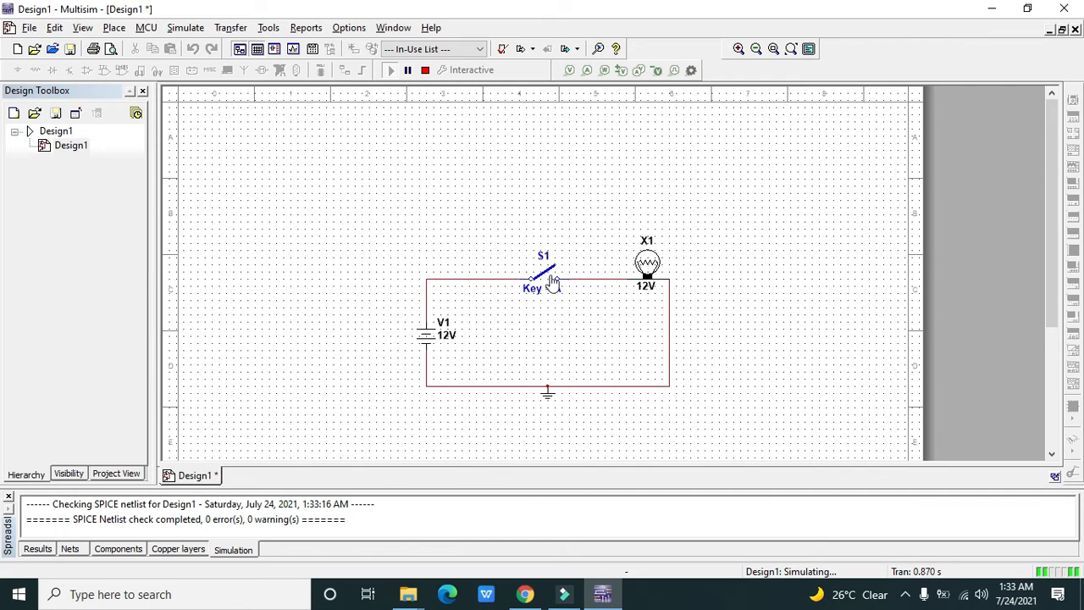
pyautogui.click(542, 275)
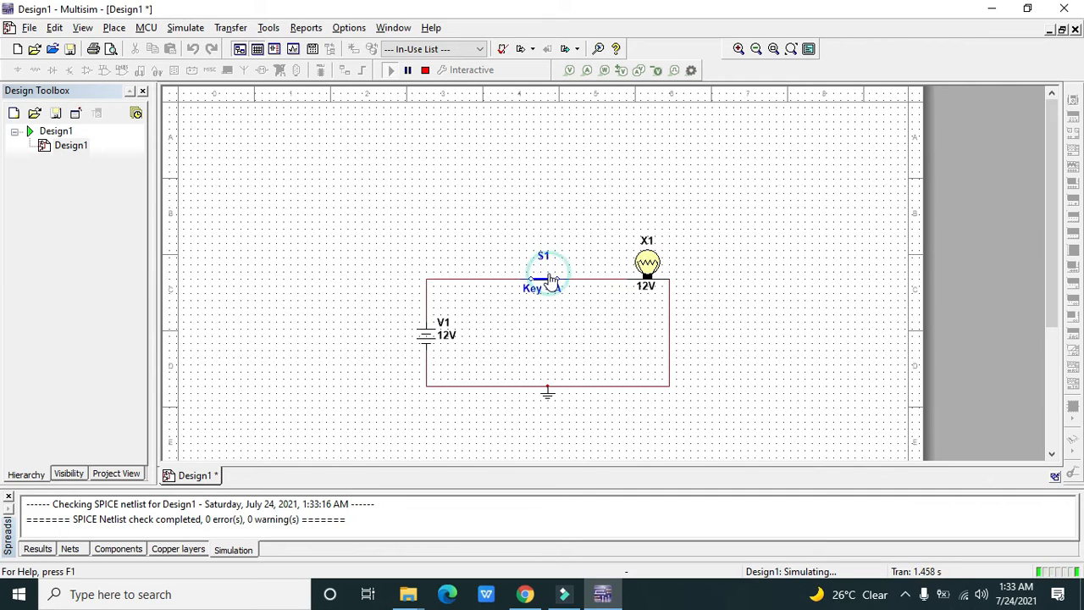
pyautogui.click(546, 278)
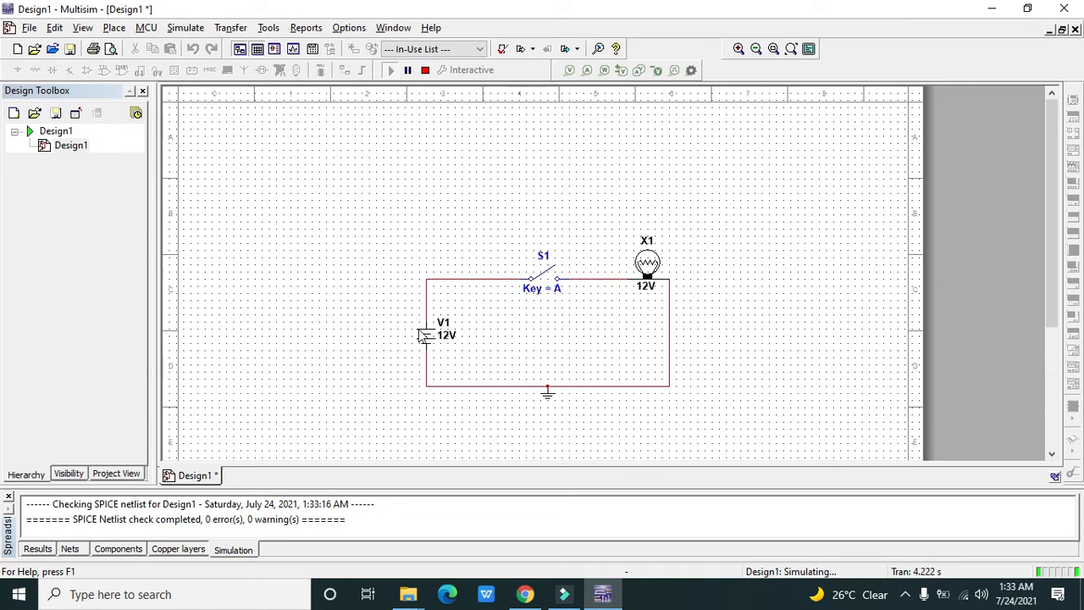
# Step: Set source V1 to 14V, dismiss the warning and close S1 to test the lamp
pyautogui.doubleClick(437, 330)
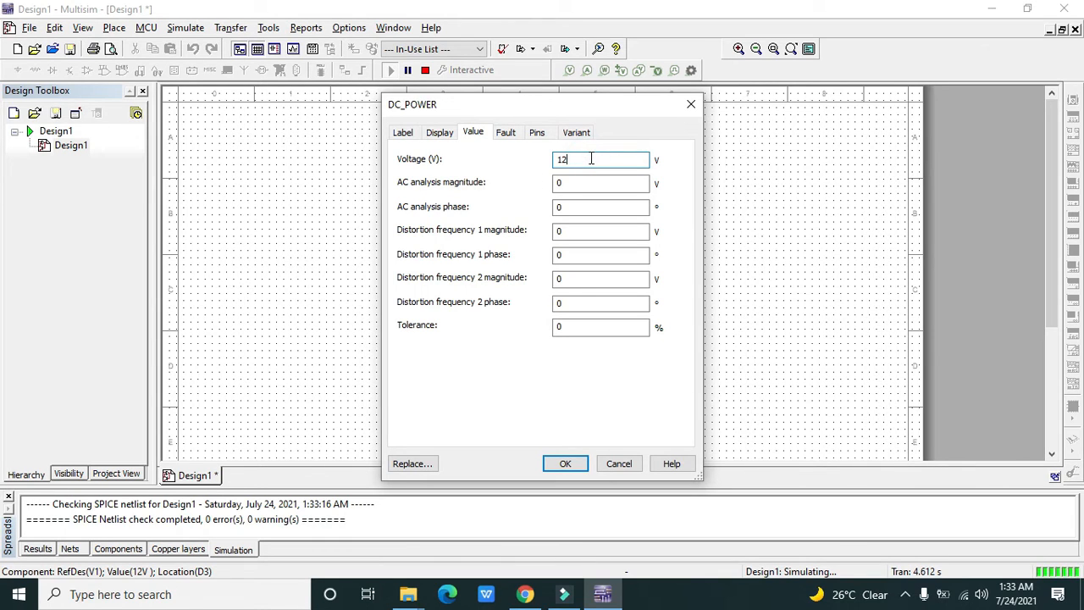
pyautogui.write('14')
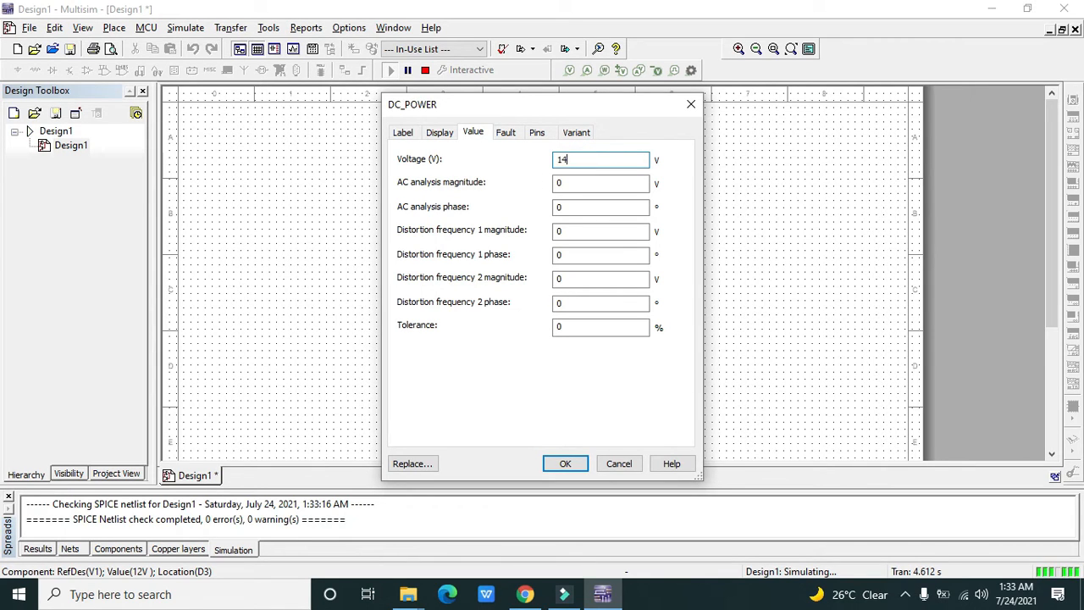
pyautogui.click(566, 464)
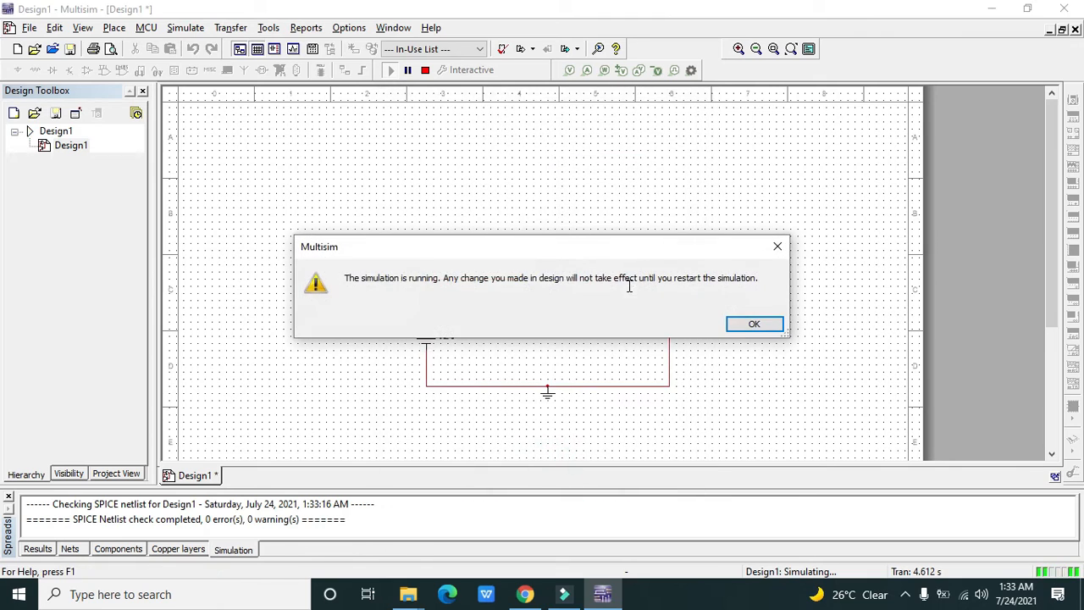
pyautogui.click(752, 324)
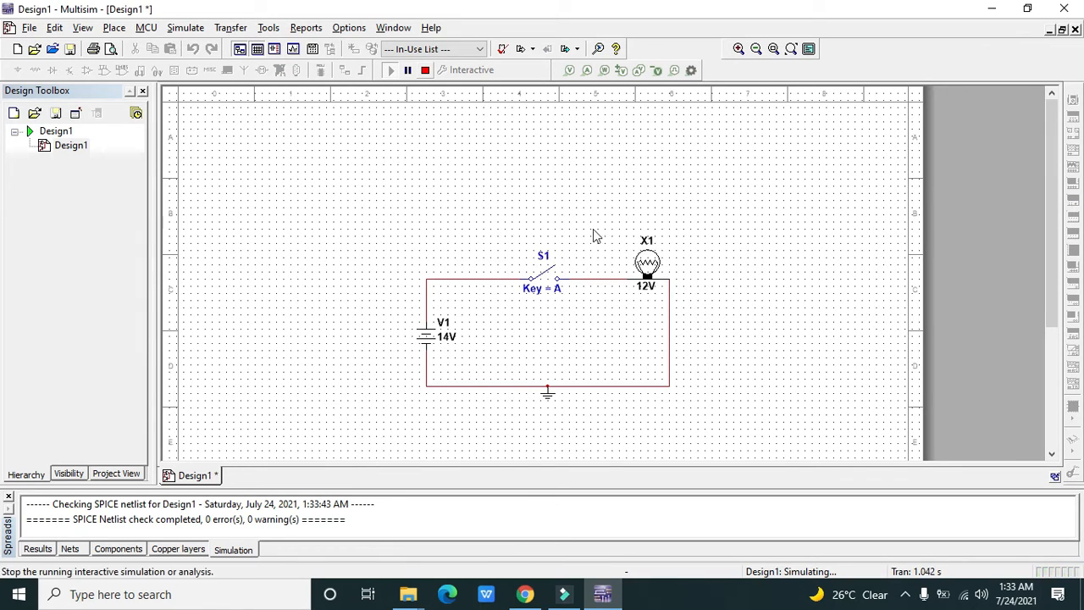
pyautogui.click(546, 278)
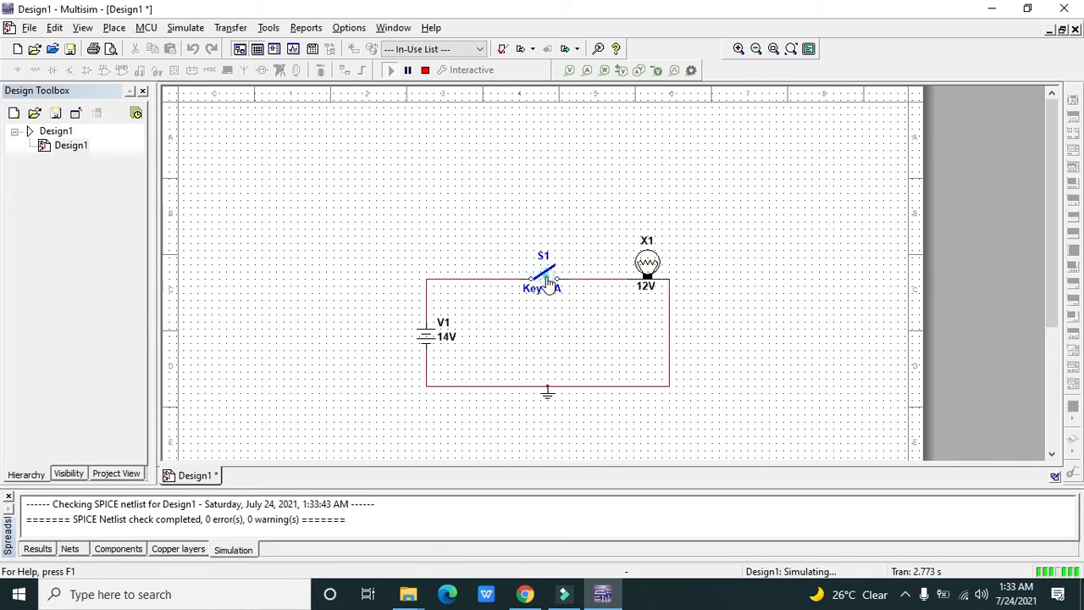
# Step: Raise V1 to 19V so lamp X1 burns out, then stop the simulation
pyautogui.doubleClick(432, 335)
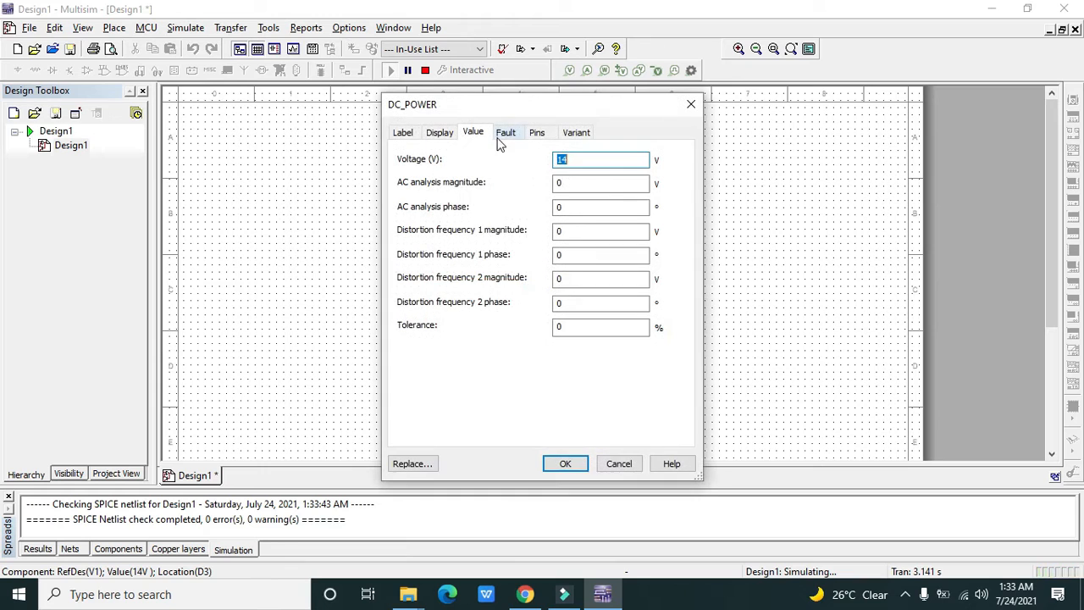
pyautogui.write('1')
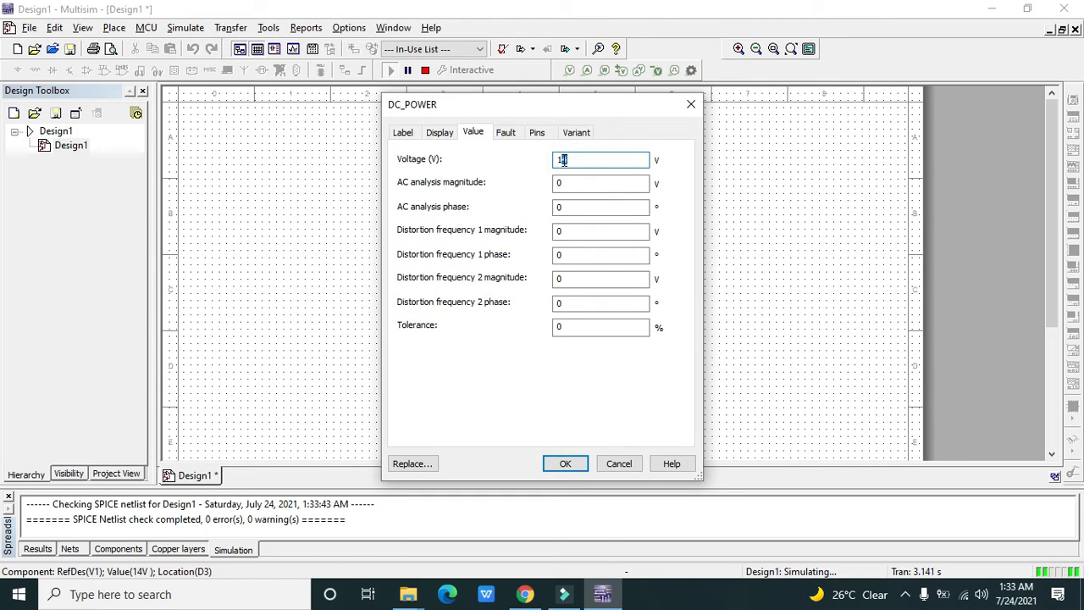
pyautogui.click(566, 464)
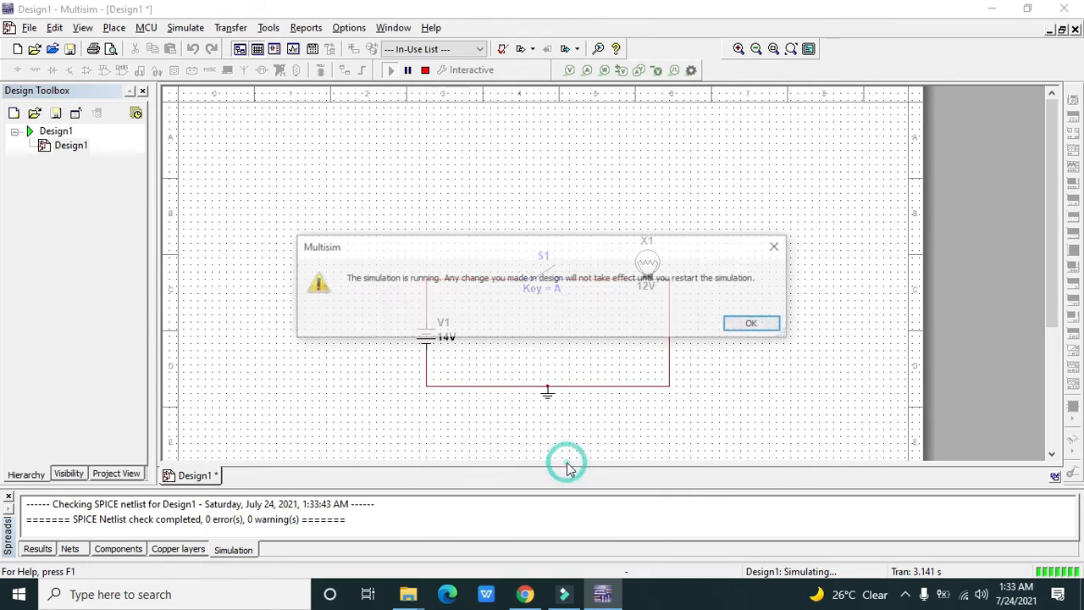
pyautogui.click(750, 322)
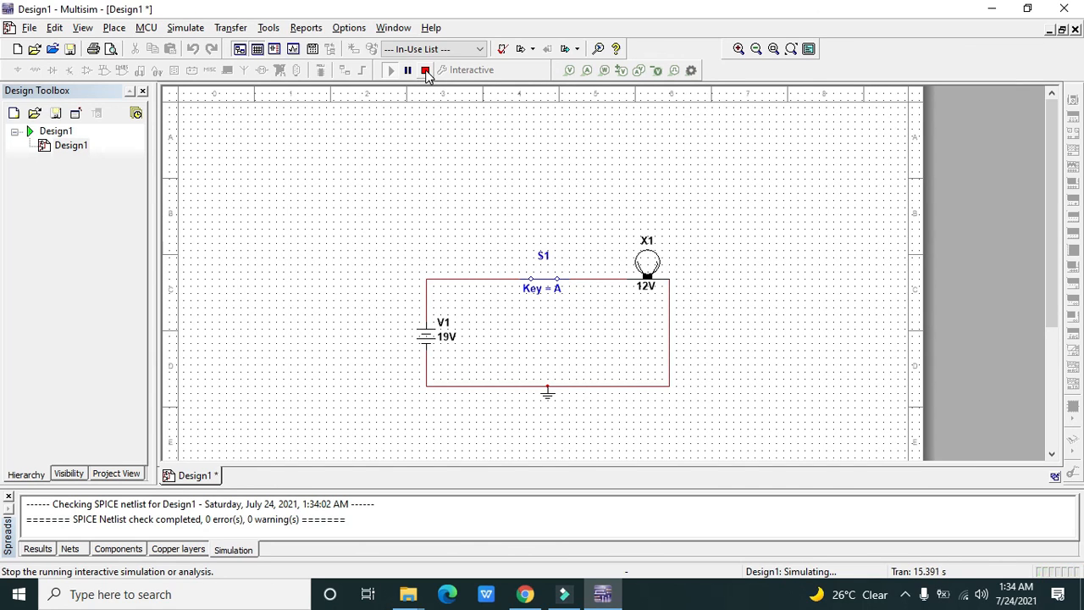
pyautogui.click(425, 71)
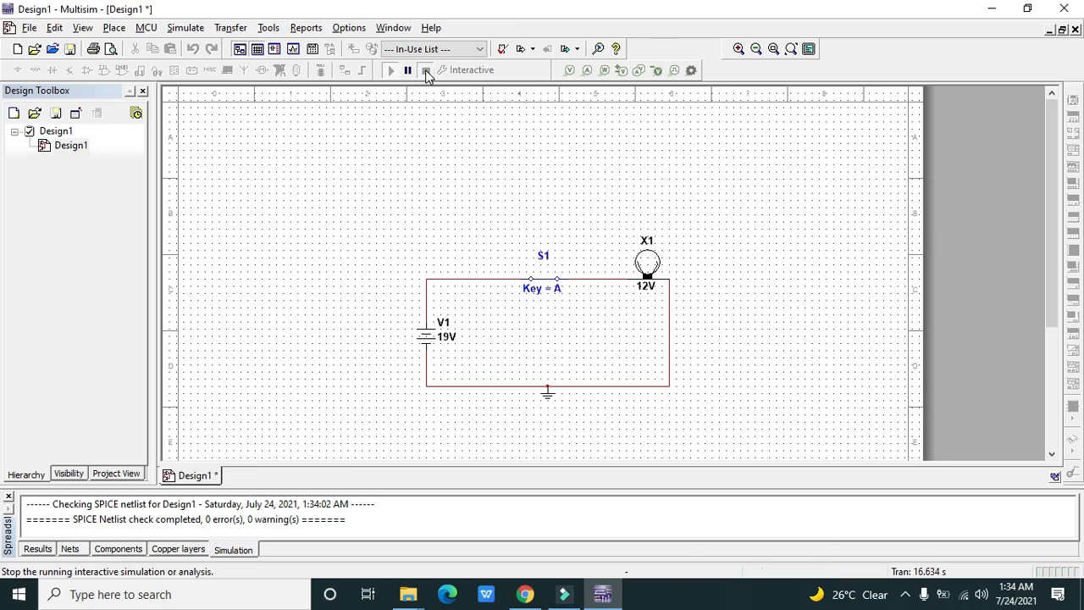